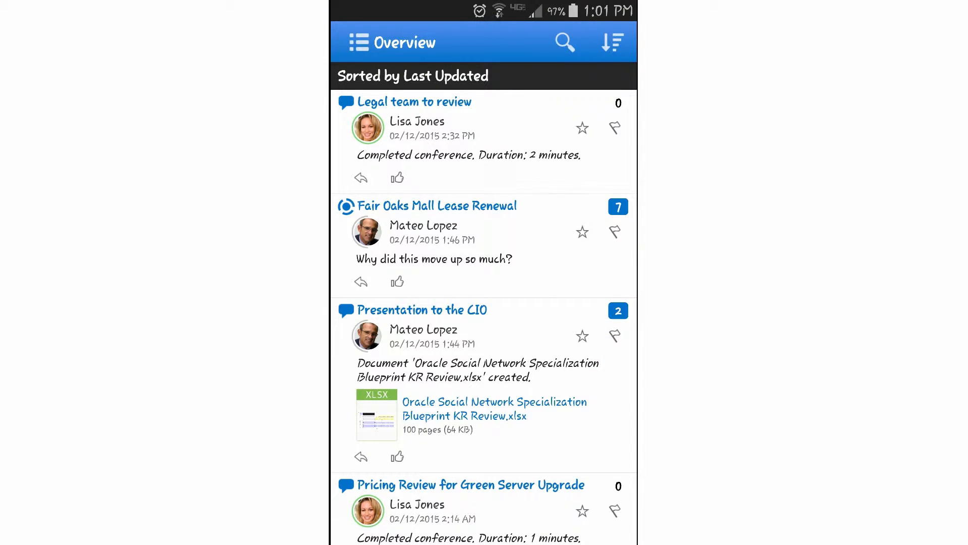
# Sort the overview by Unread Posts, then launch the mobile app from the browser page.
pyautogui.click(611, 42)
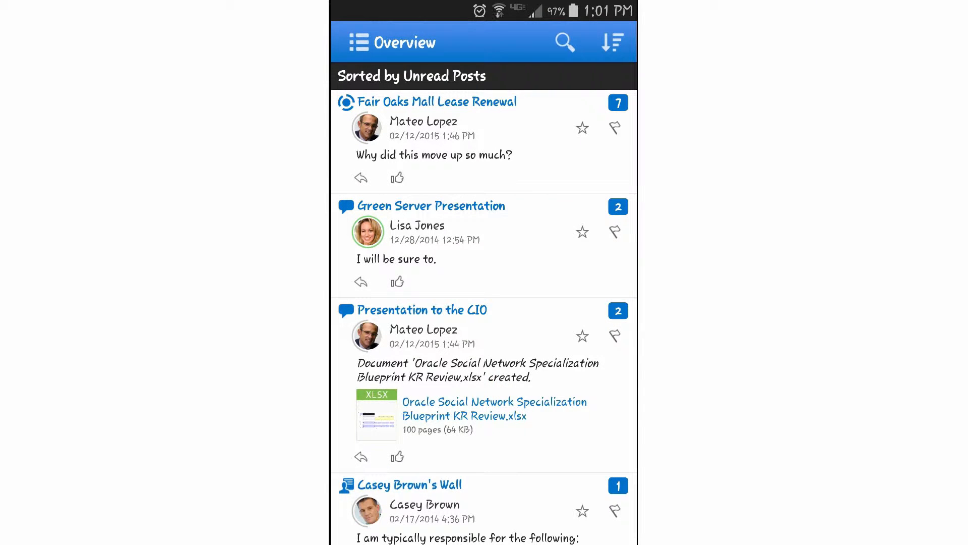
pyautogui.click(421, 309)
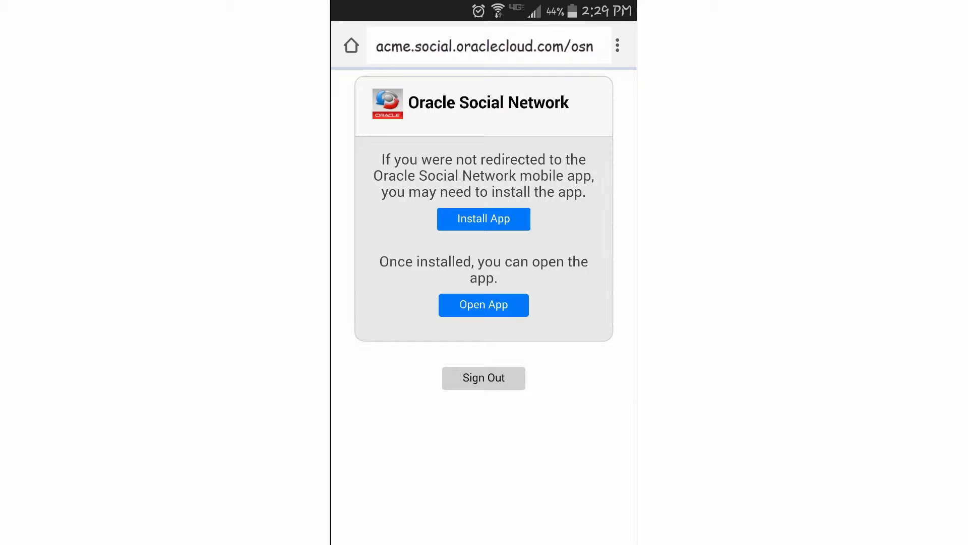
pyautogui.click(484, 305)
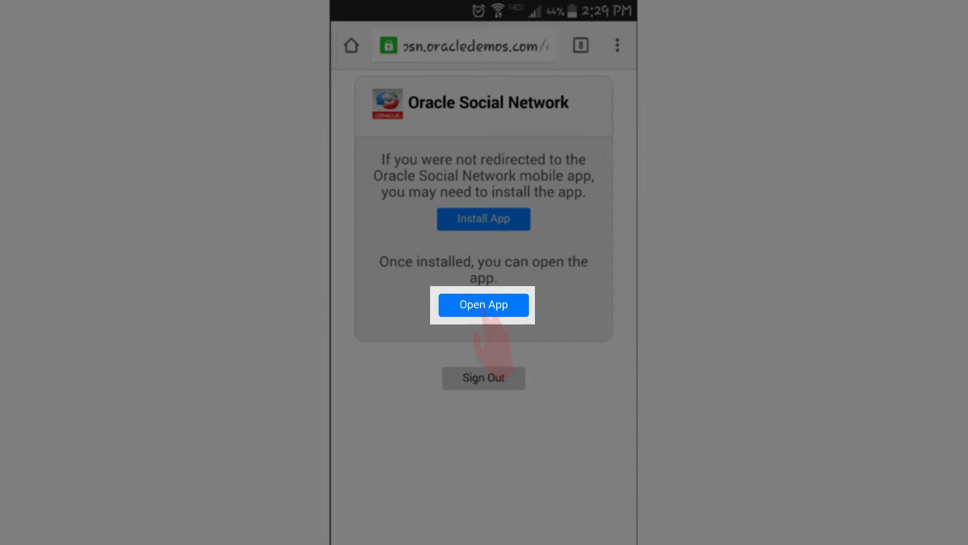
pyautogui.click(484, 305)
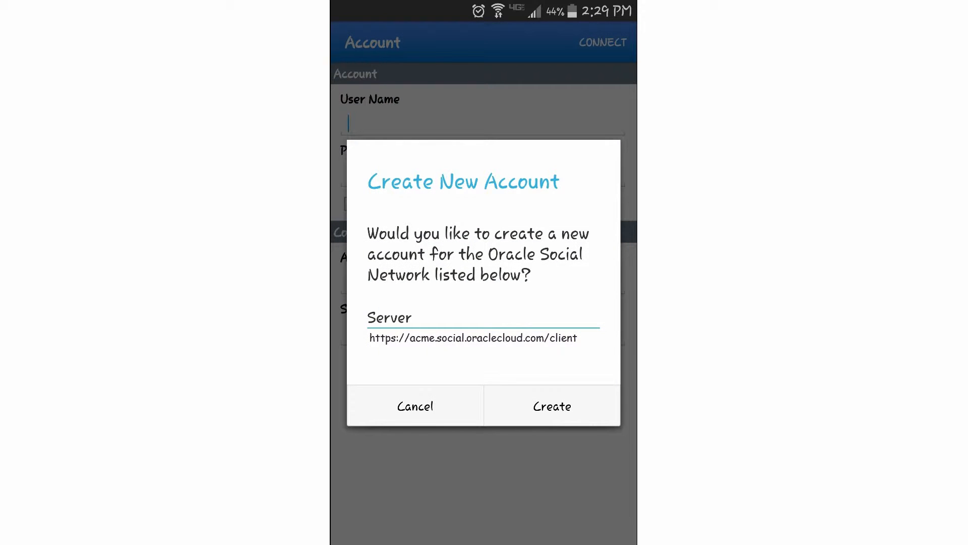
# Create the new acme server account, enter its password, and connect.
pyautogui.click(551, 405)
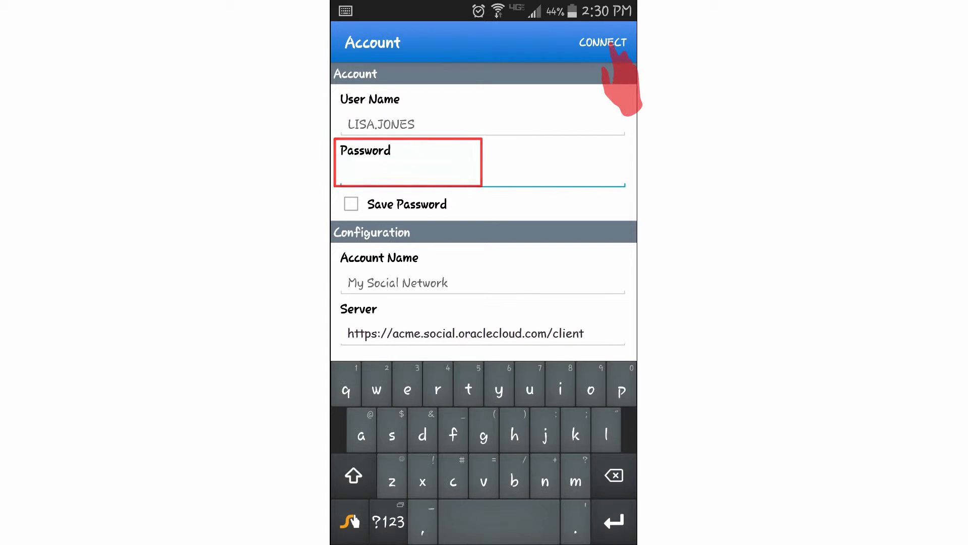
pyautogui.click(603, 43)
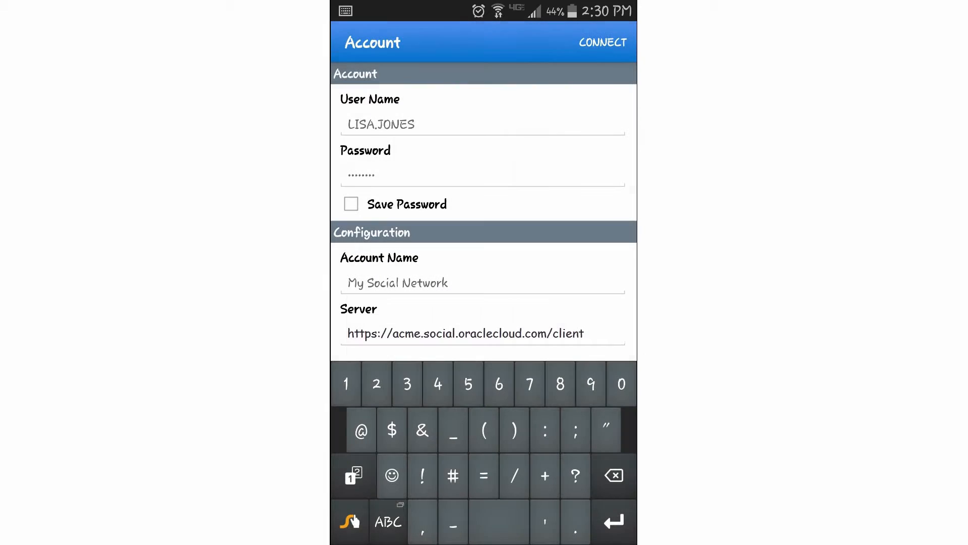
pyautogui.click(601, 42)
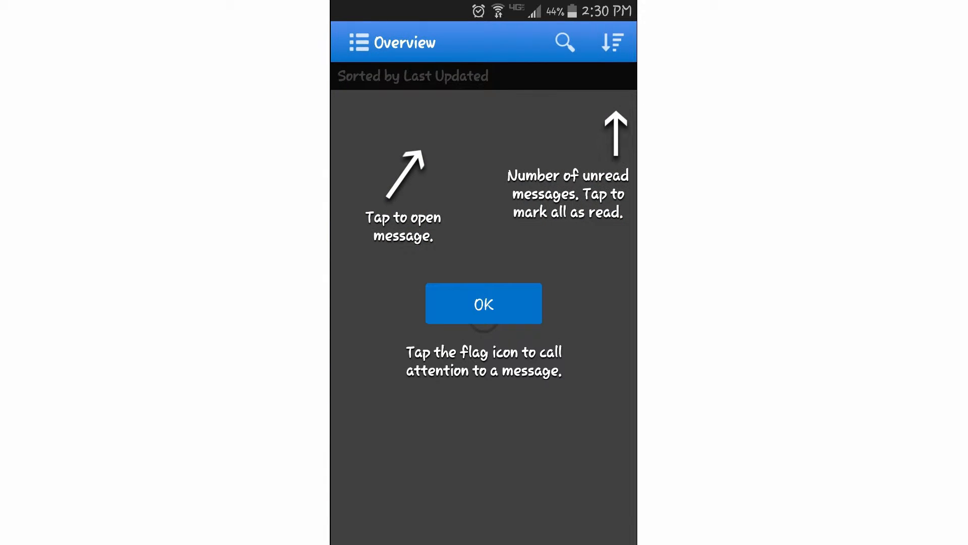
# Dismiss the tips and switch notifications on under Settings > Notifications.
pyautogui.click(484, 303)
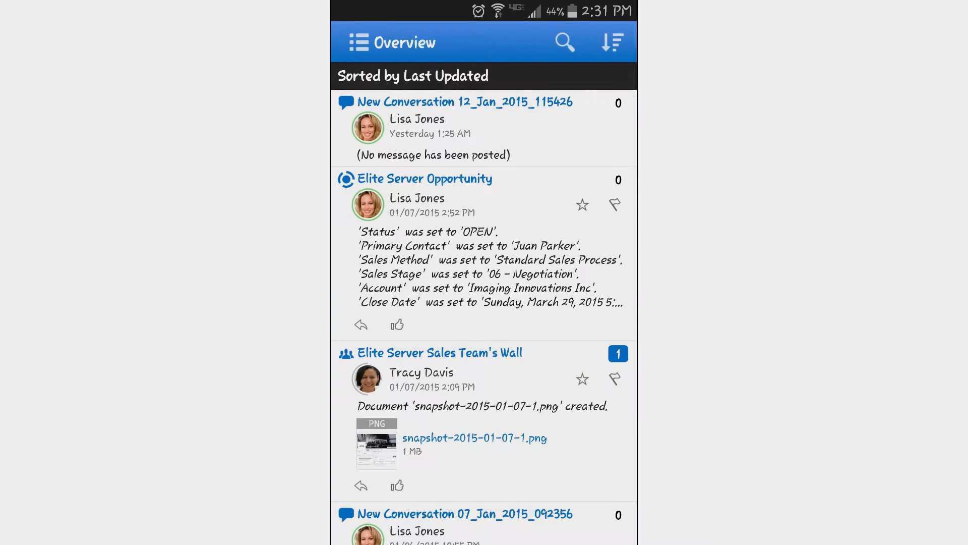
pyautogui.click(357, 42)
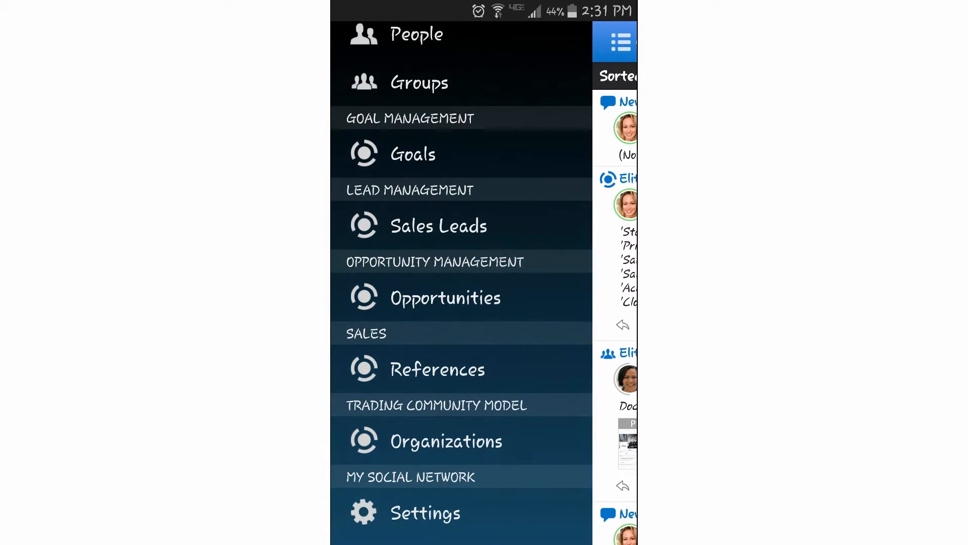
pyautogui.click(424, 512)
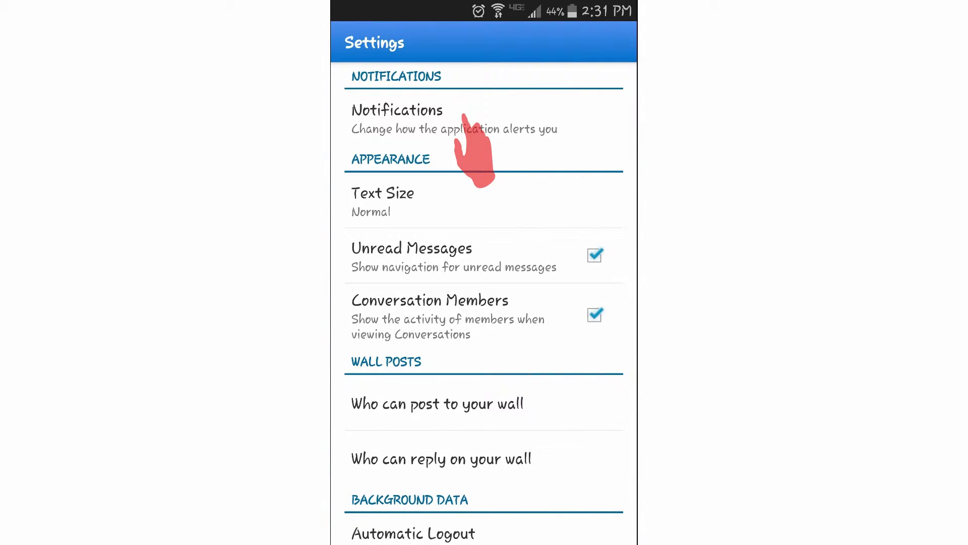
pyautogui.click(397, 118)
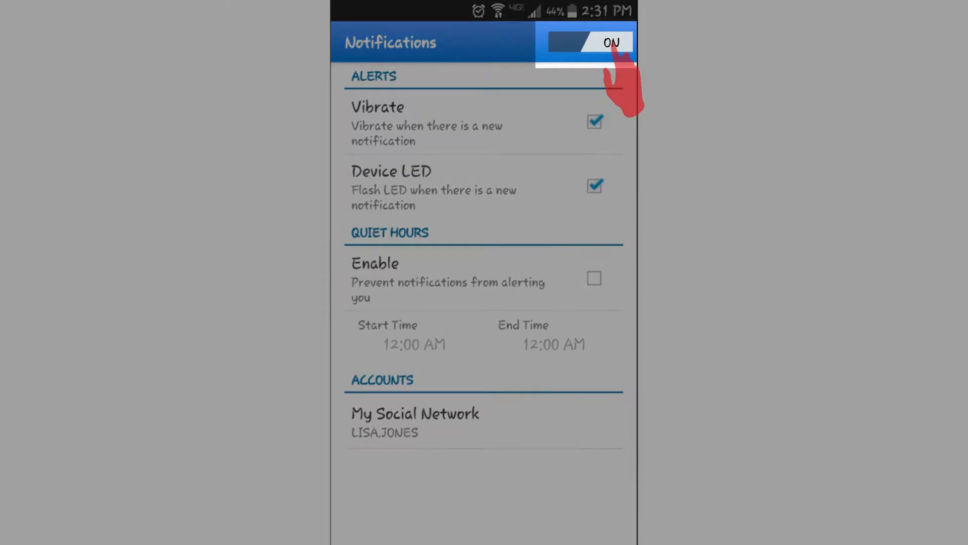
pyautogui.click(590, 42)
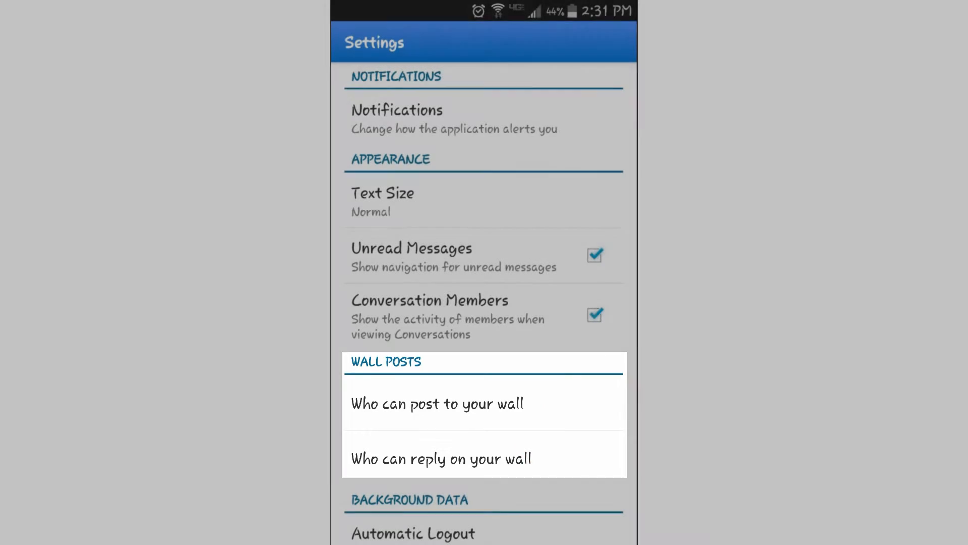
# Set 'Who can post to your wall' to 'Anyone who follows you'.
pyautogui.click(437, 404)
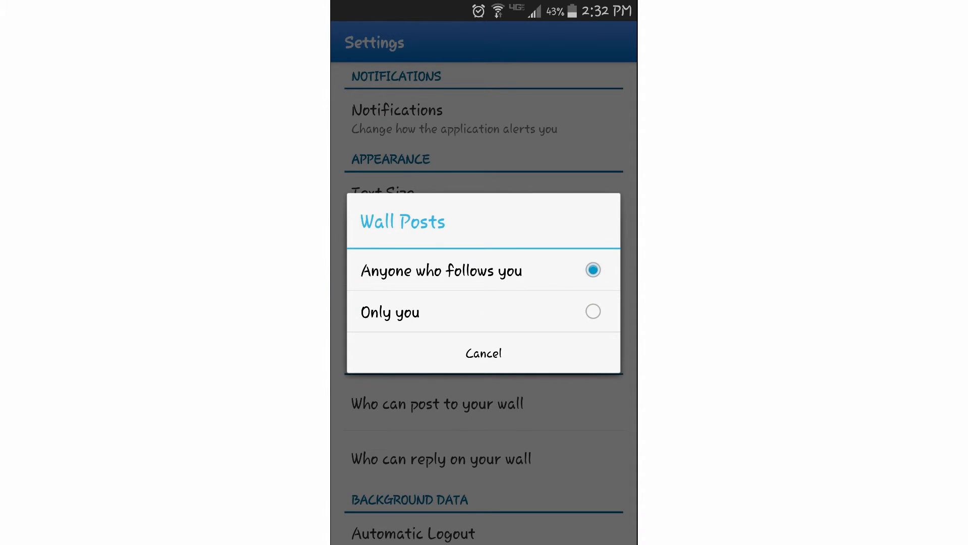
pyautogui.click(484, 352)
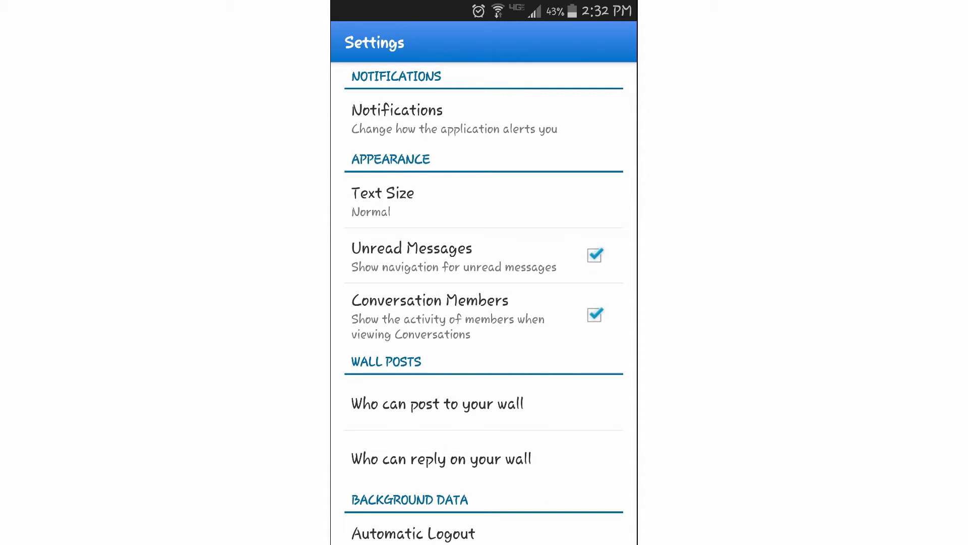